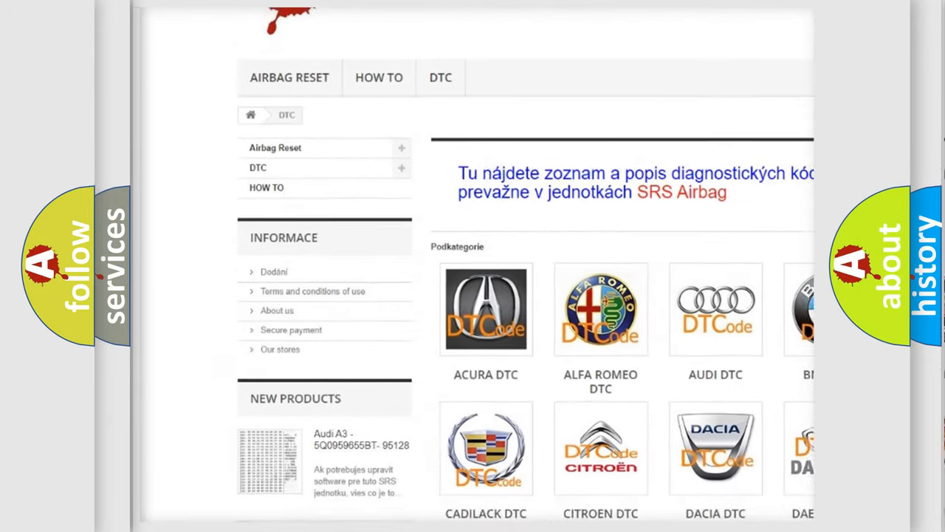
pyautogui.scroll(-3)
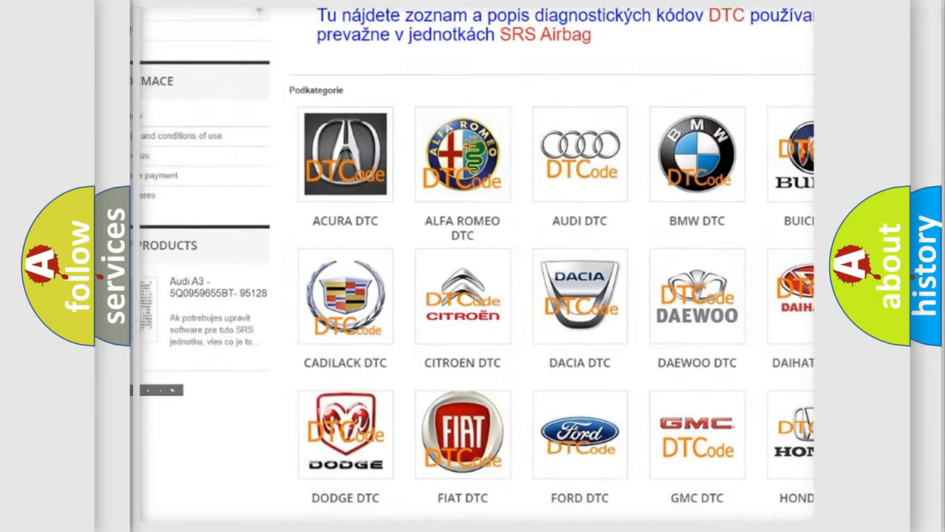
pyautogui.scroll(-3)
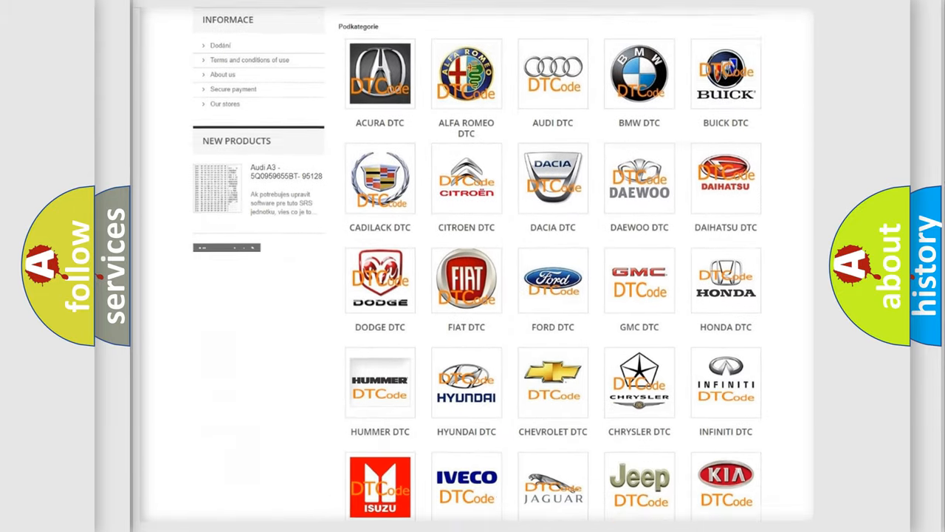
pyautogui.scroll(-3)
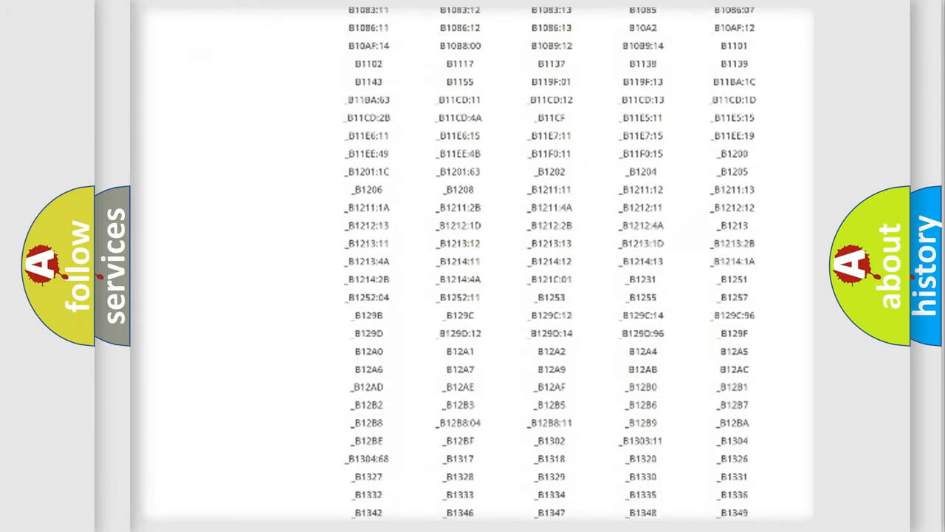
pyautogui.scroll(-3)
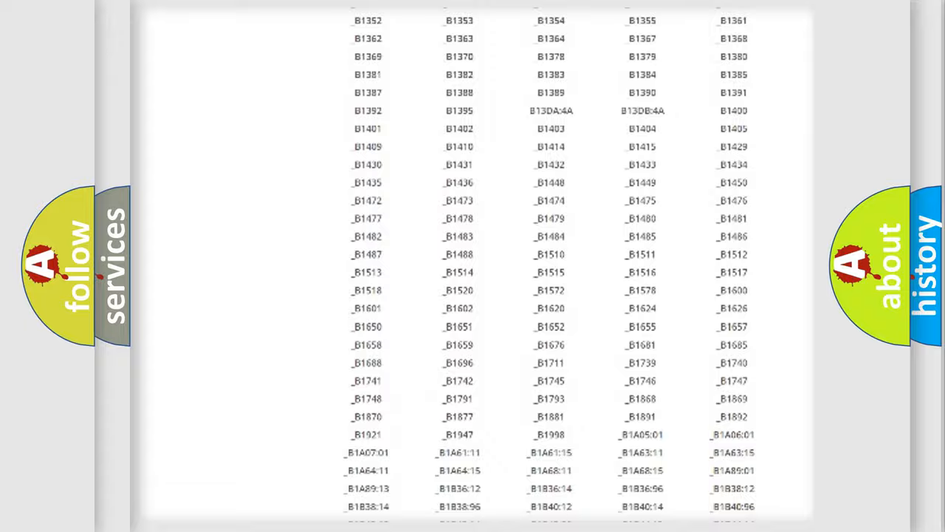